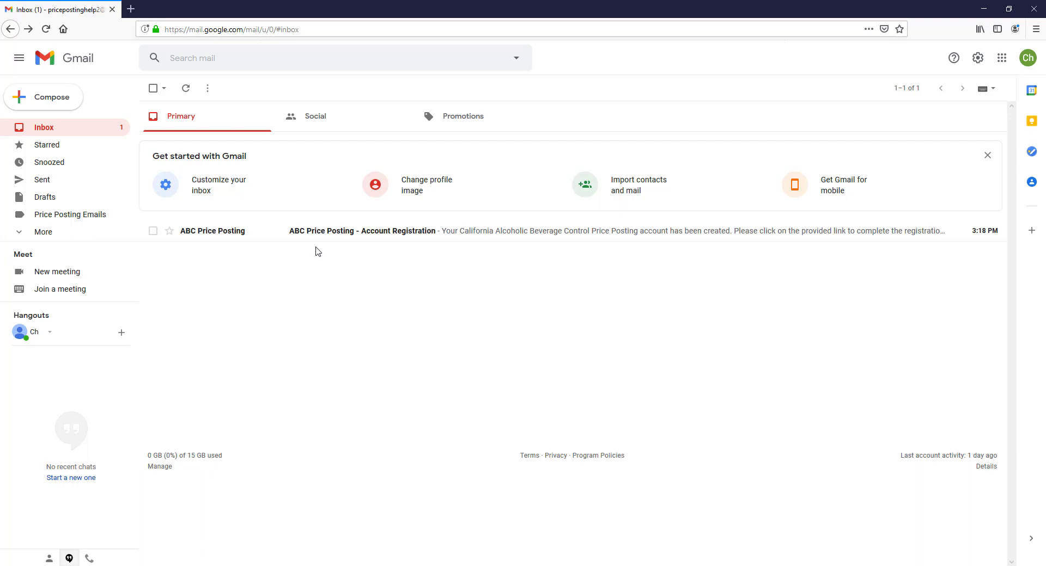
pyautogui.moveTo(317, 236)
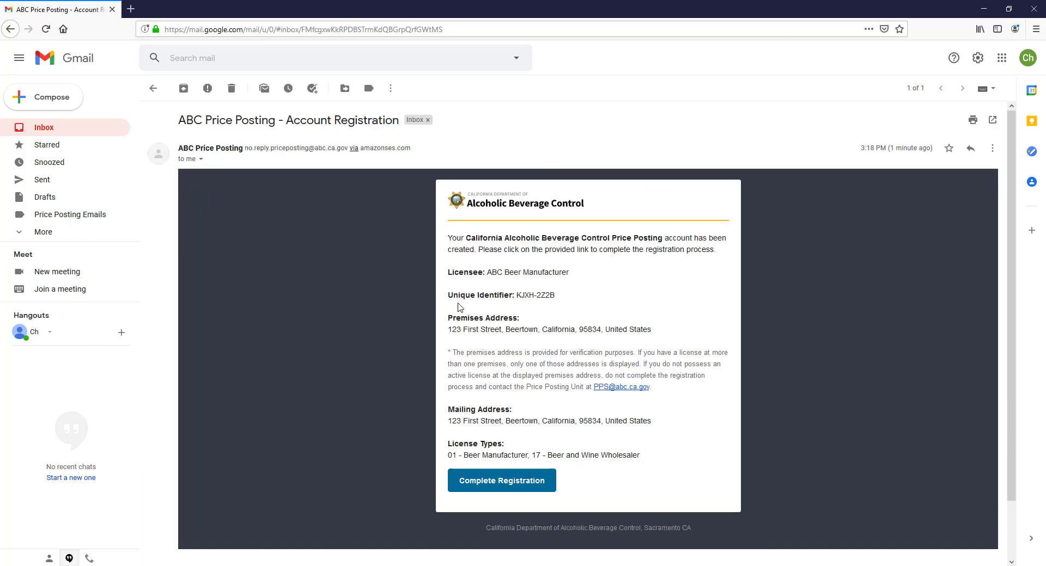
pyautogui.moveTo(504, 306)
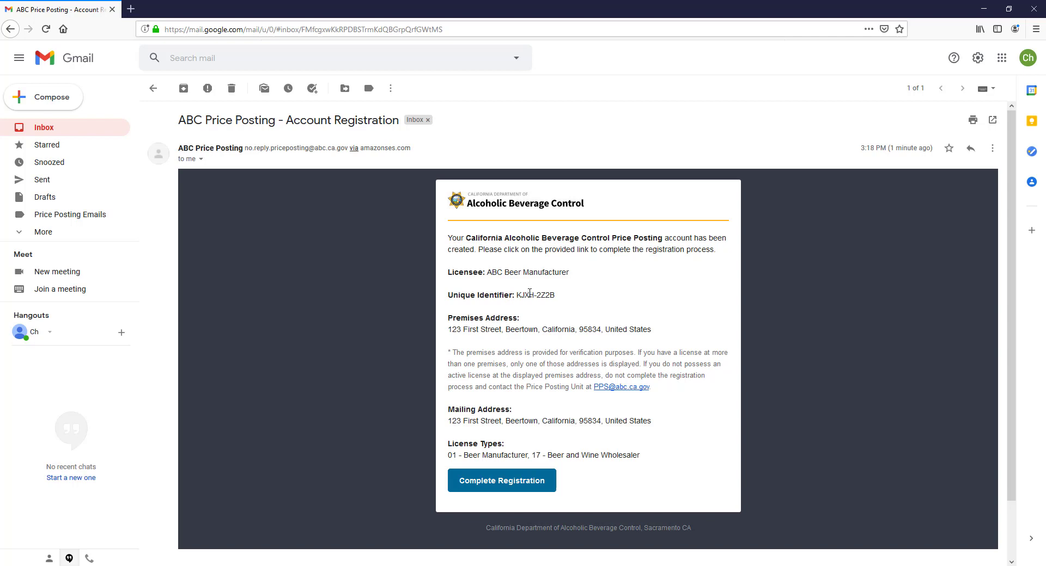
pyautogui.moveTo(516, 294); pyautogui.dragTo(553, 294)
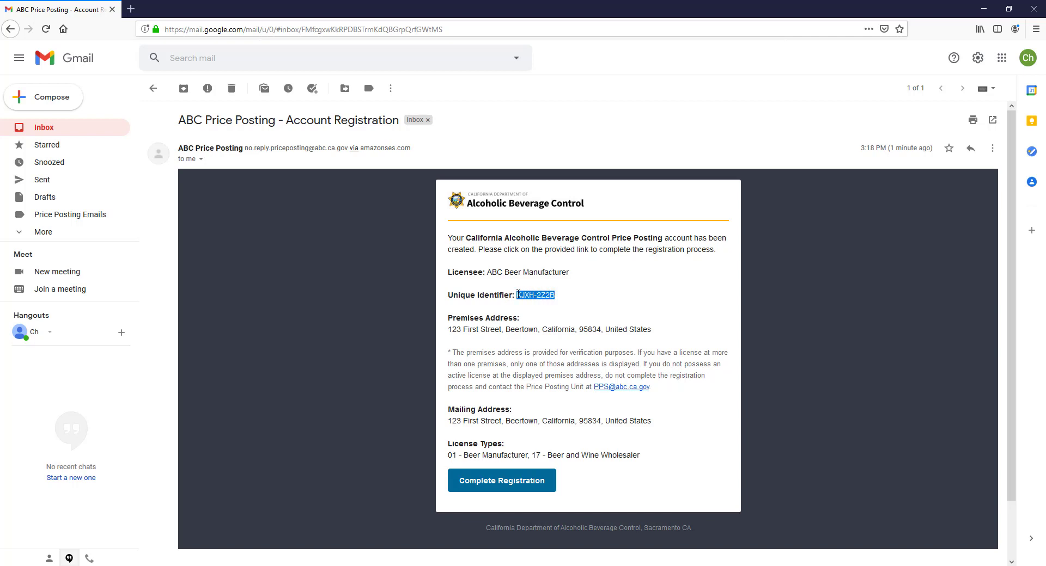
pyautogui.rightClick(535, 295)
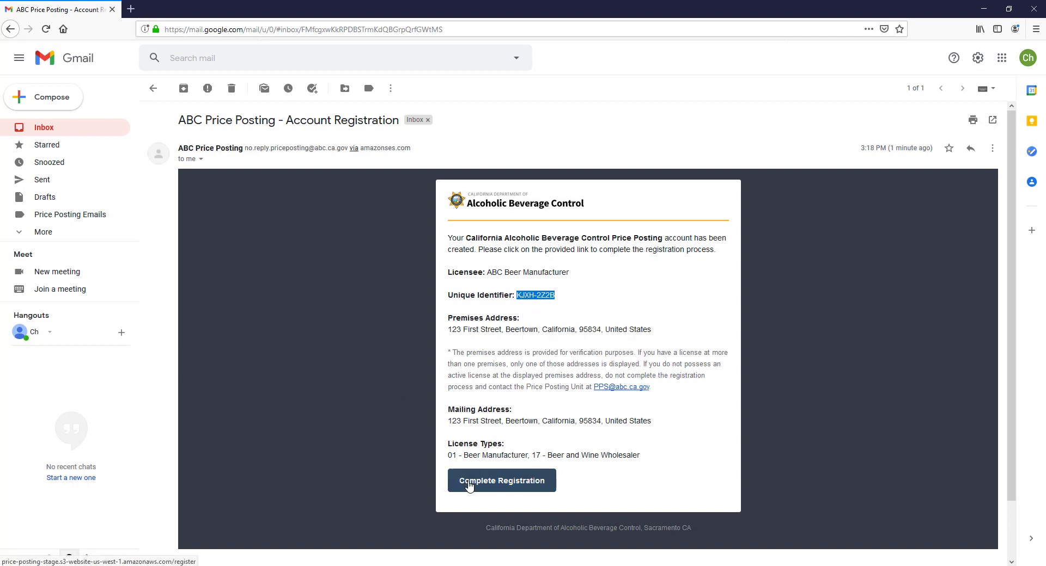
# Step: Start Complete Registration, paste the unique identifier into the Licensee Registration field and submit it
pyautogui.click(501, 481)
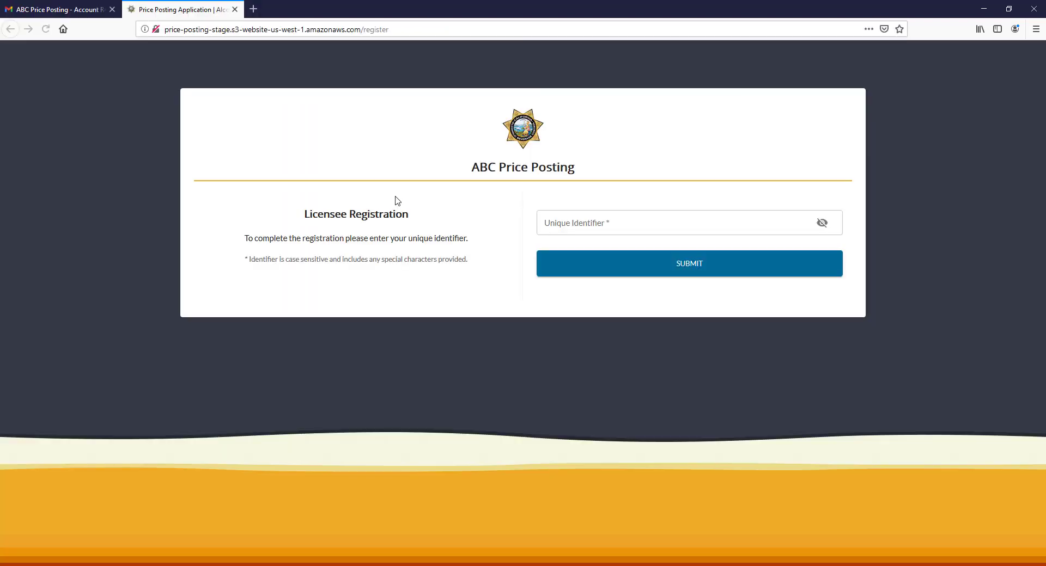
pyautogui.moveTo(410, 201)
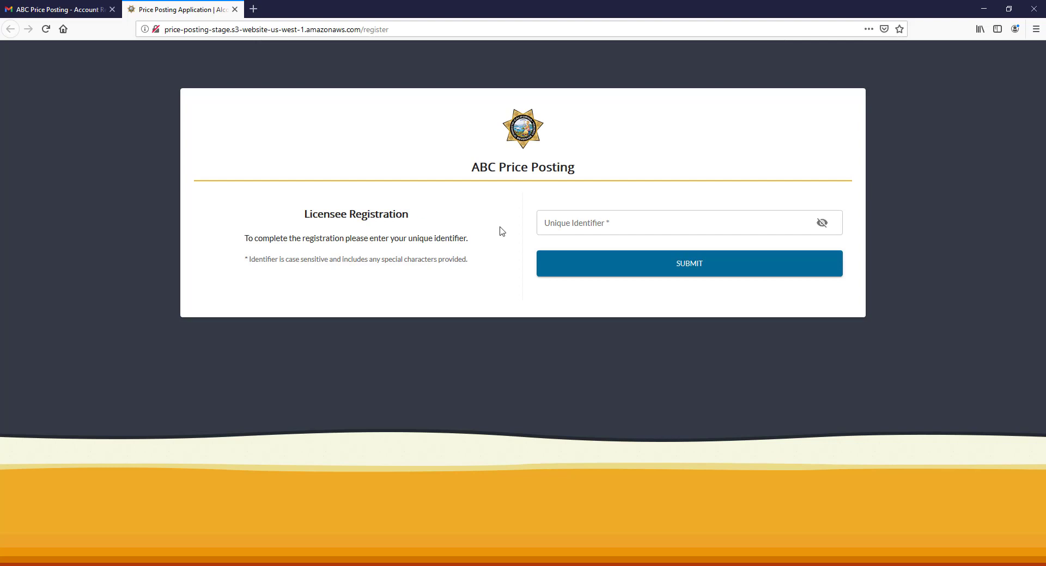
pyautogui.rightClick(553, 223)
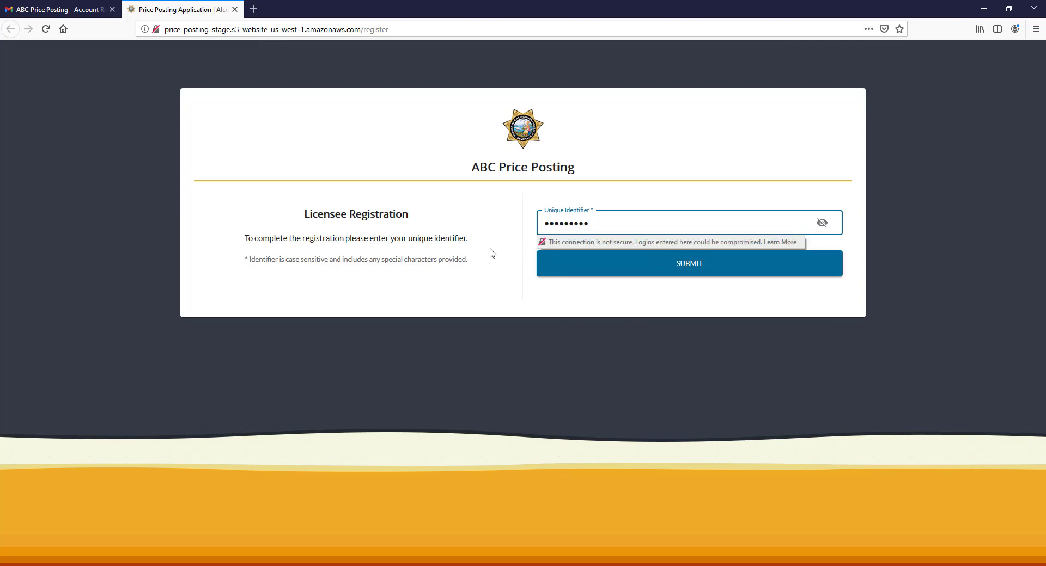
pyautogui.click(688, 263)
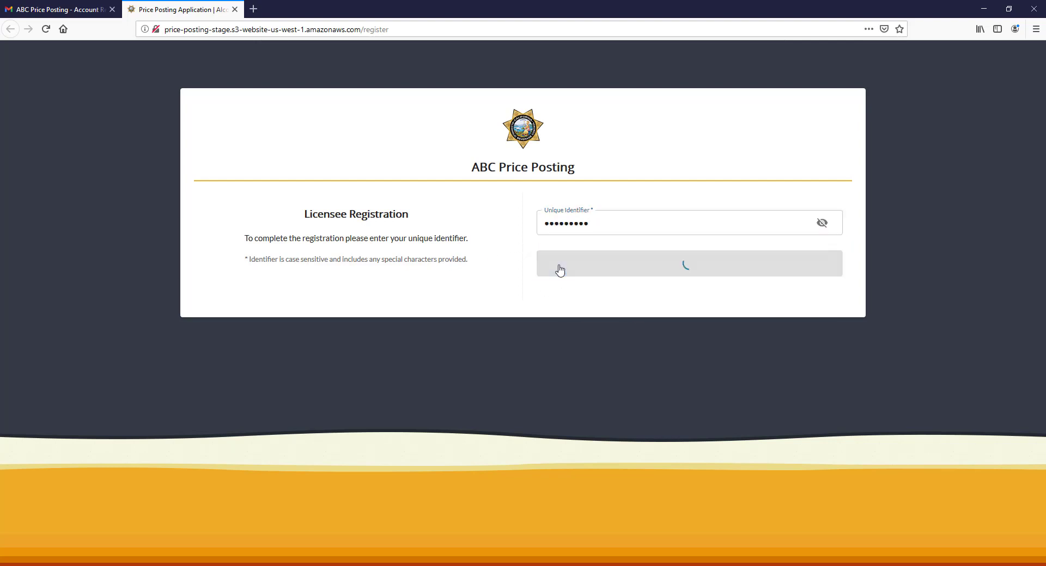
# Step: Review the verified licensee address fields and the empty User Details fields on the form
pyautogui.click(688, 263)
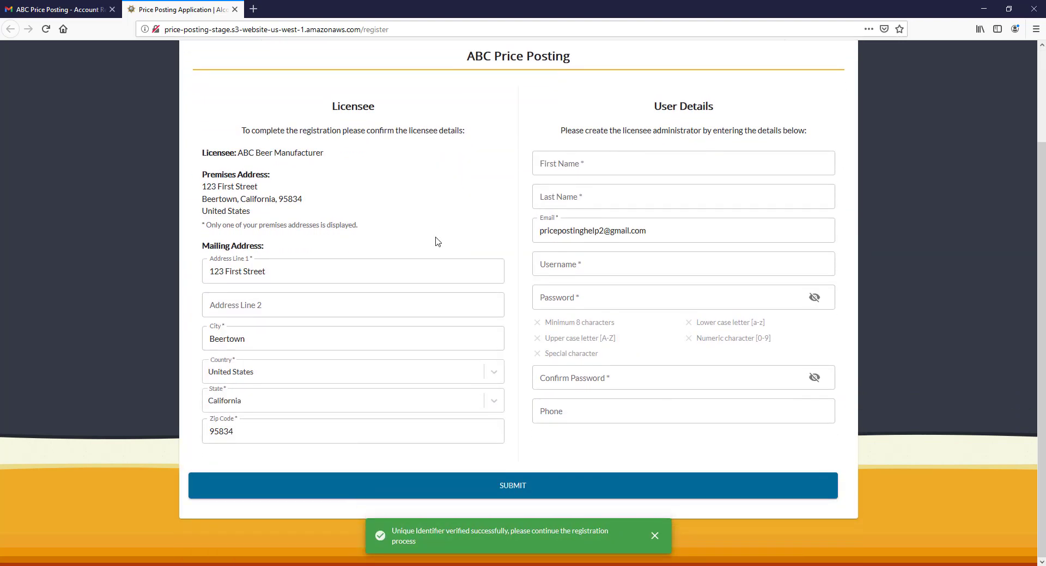
pyautogui.click(682, 163)
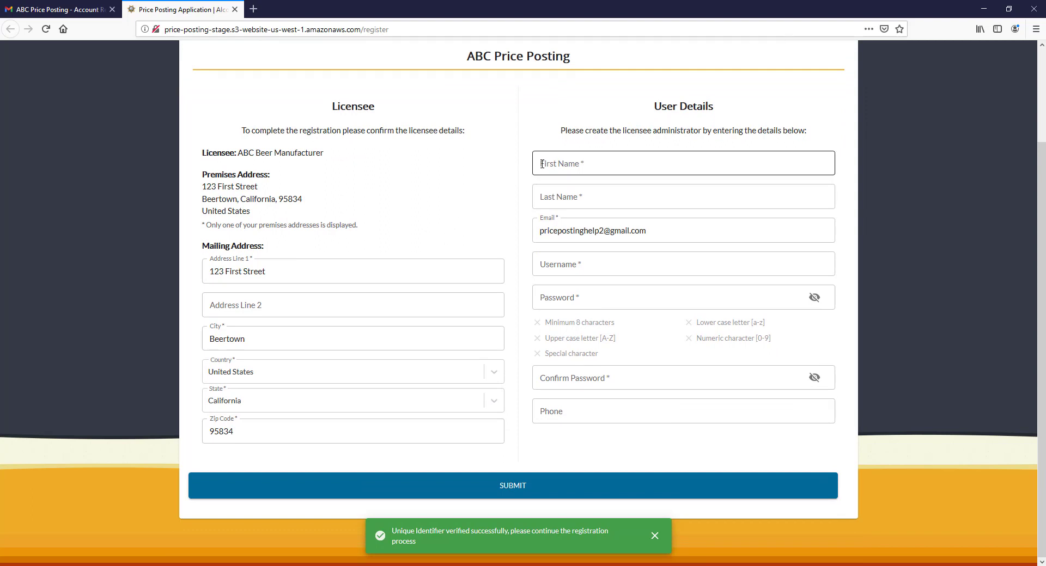
pyautogui.click(655, 536)
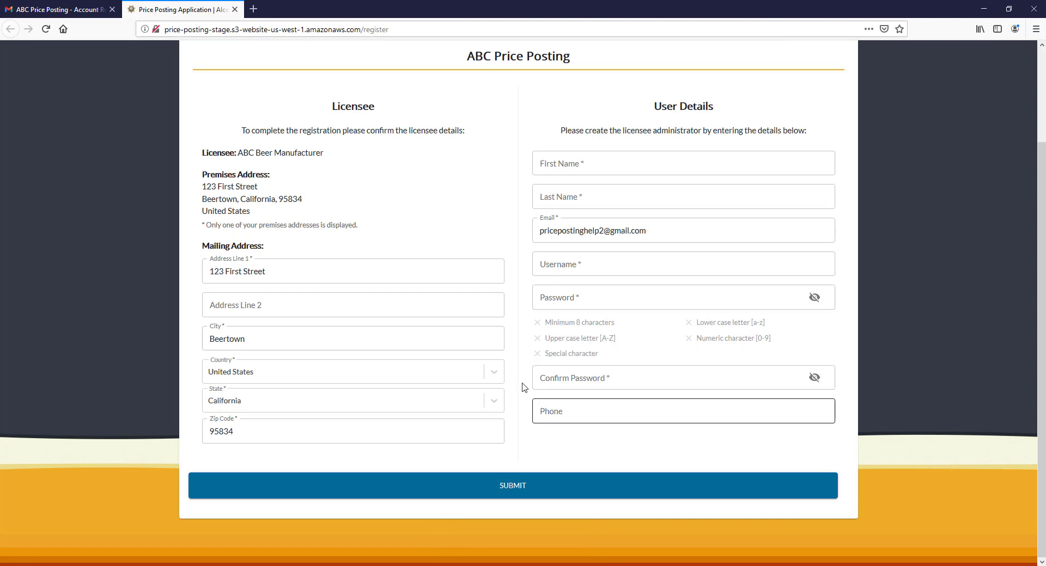
pyautogui.click(352, 271)
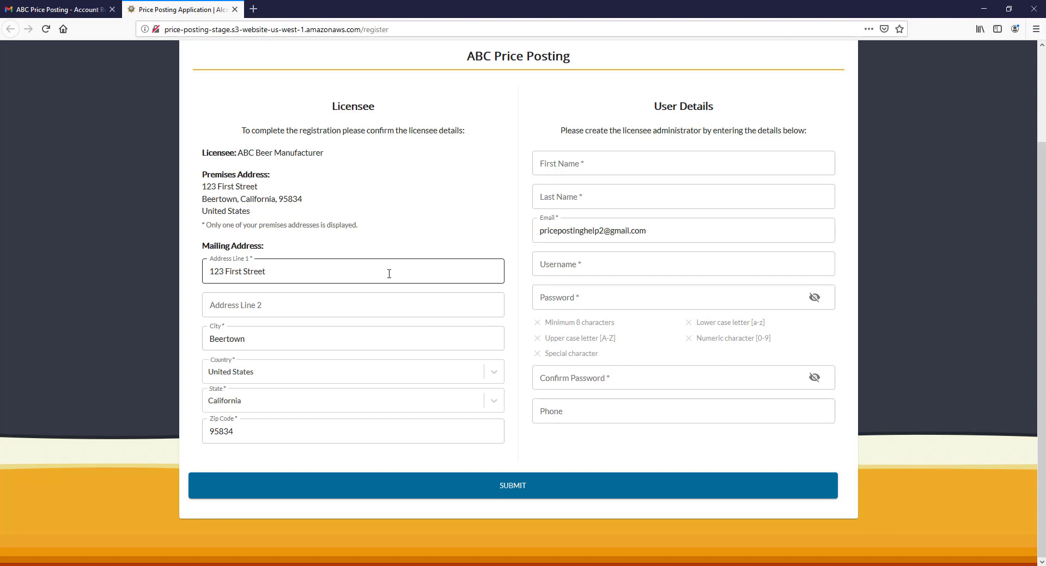
pyautogui.click(682, 162)
pyautogui.write('J')
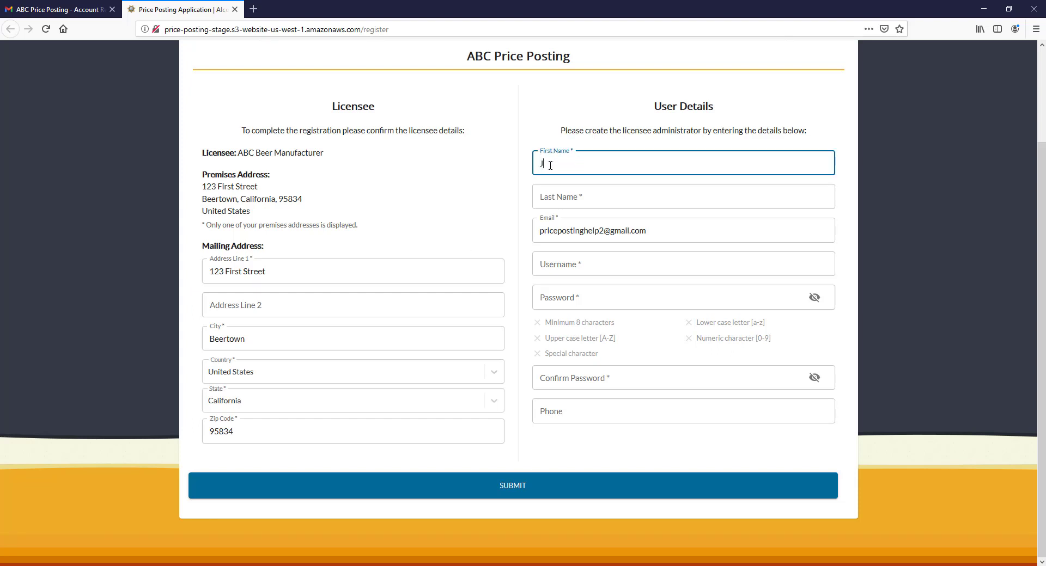
# Step: Enter last name Smith and username JSmith, leaving the password field flagged as required
pyautogui.write('S')
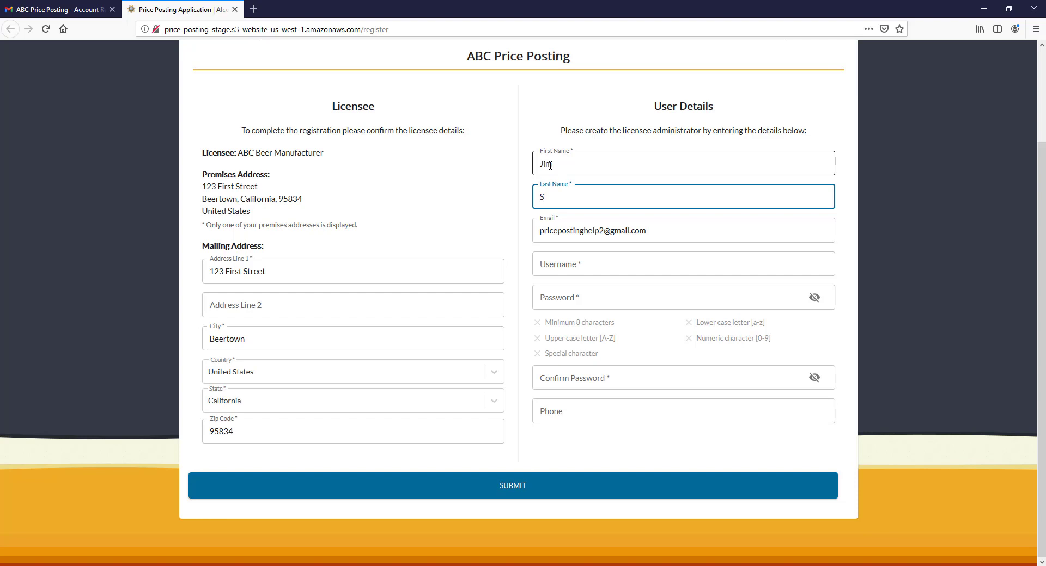
pyautogui.write('mith')
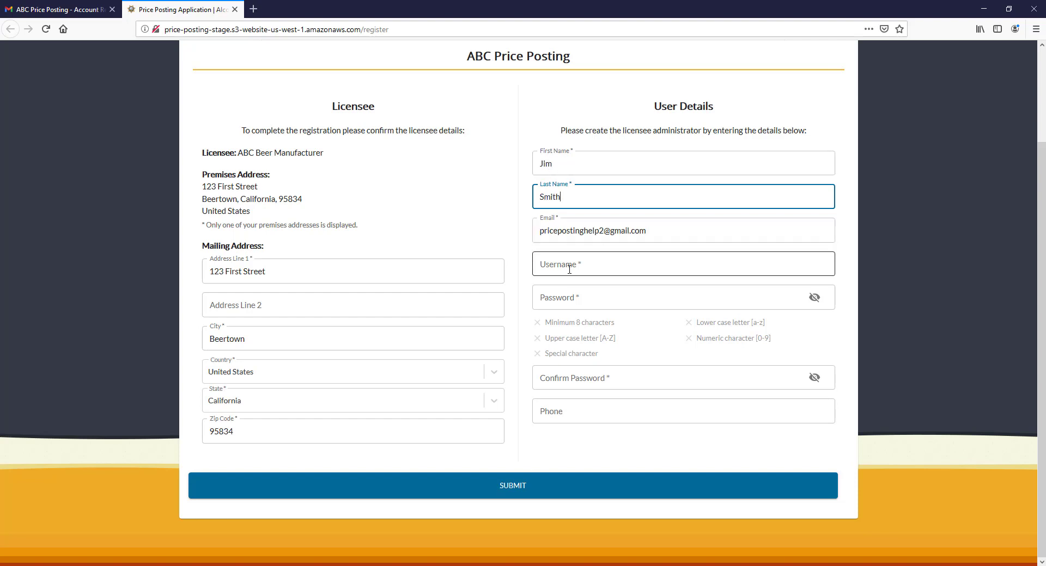
pyautogui.click(682, 264)
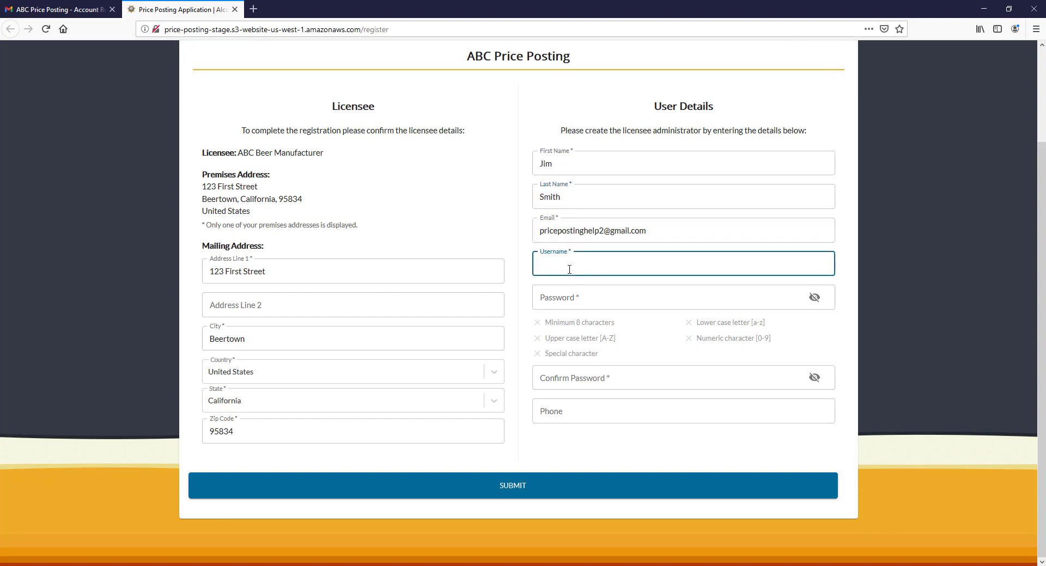
pyautogui.write('JSmith')
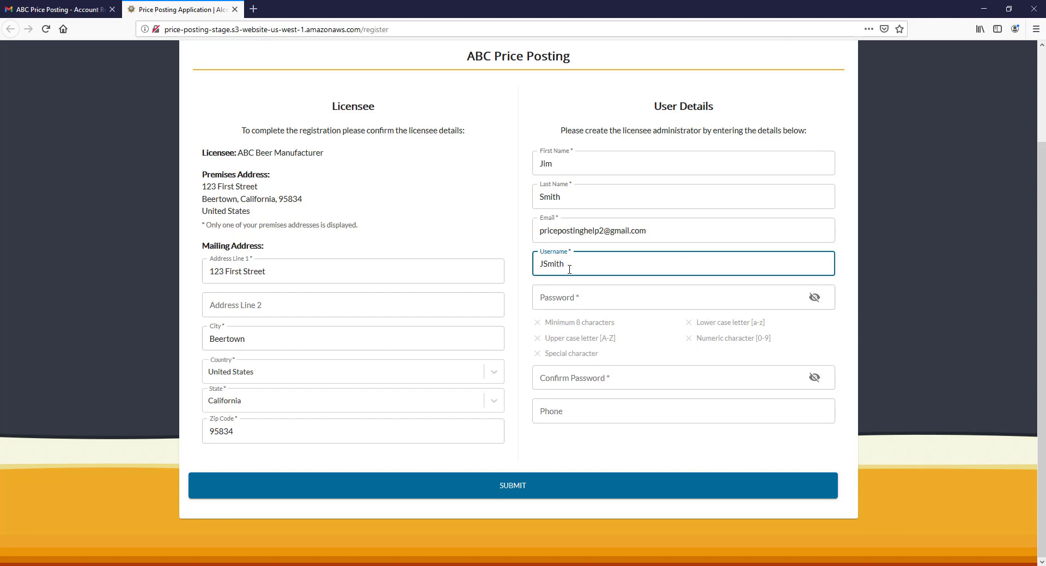
pyautogui.click(666, 297)
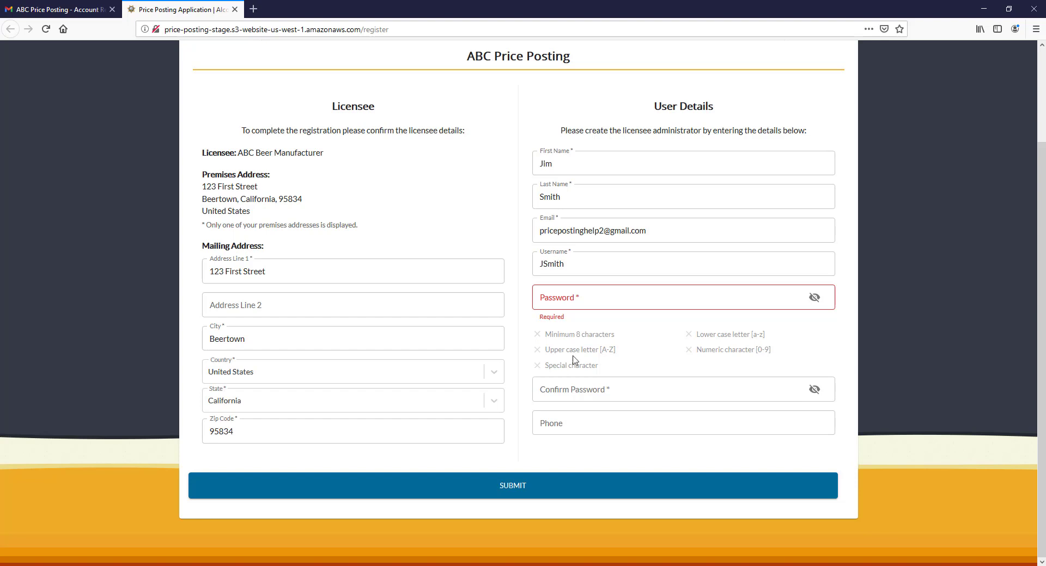
pyautogui.moveTo(577, 365)
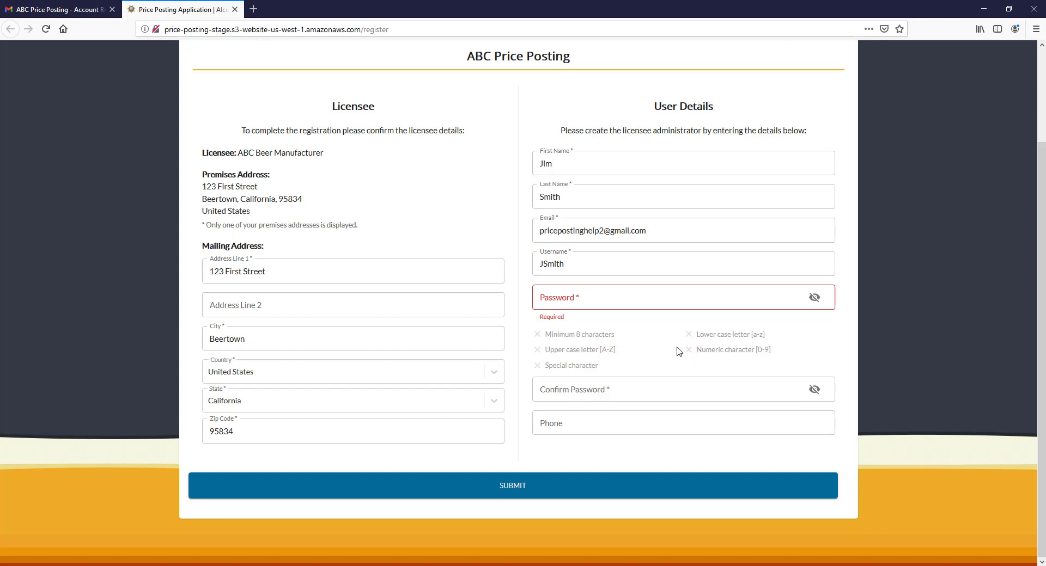
# Step: Enter and confirm a password meeting all requirements, then submit the registration form
pyautogui.click(674, 298)
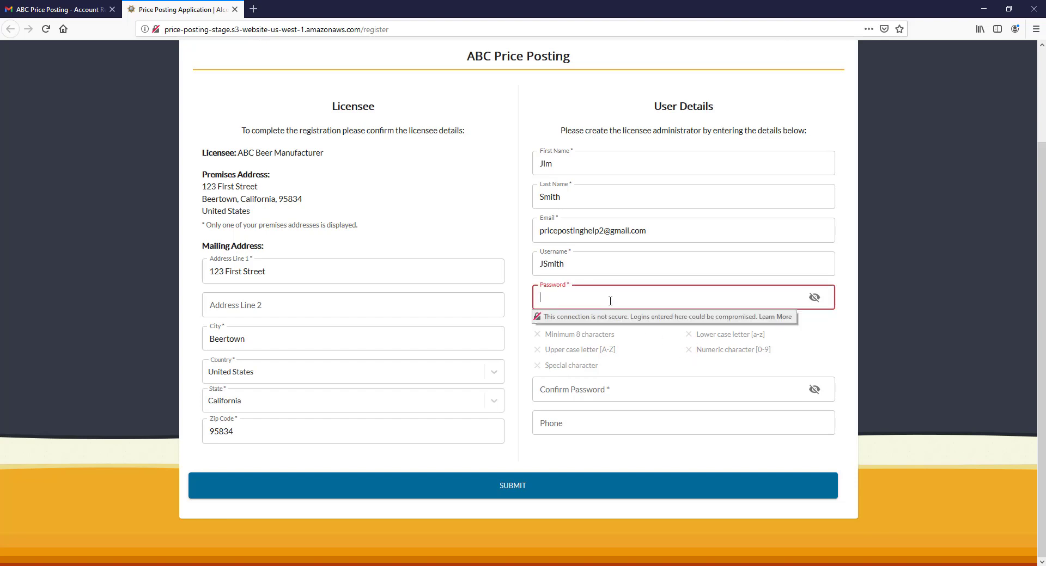
pyautogui.write('A')
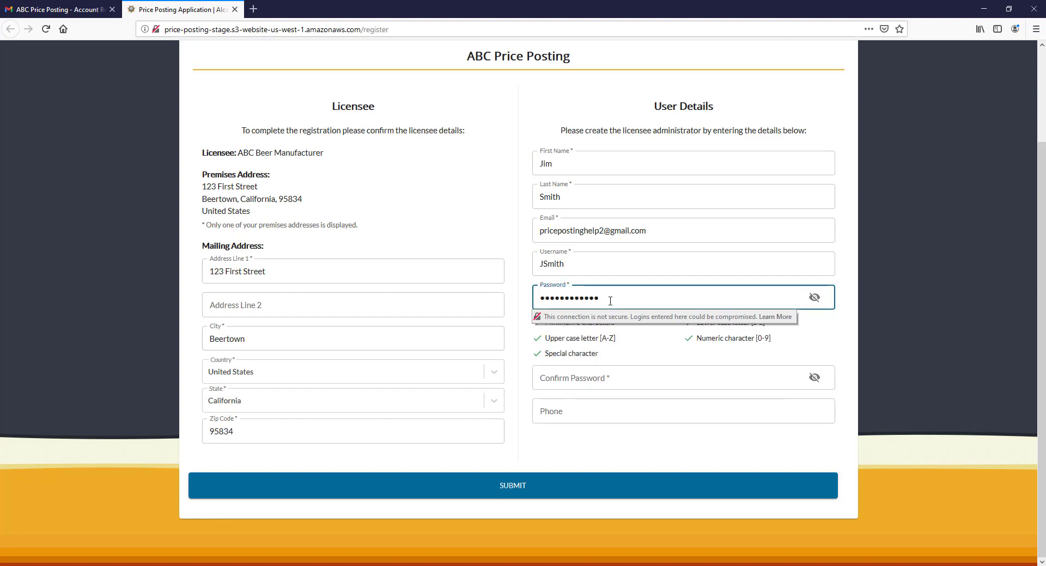
pyautogui.click(674, 377)
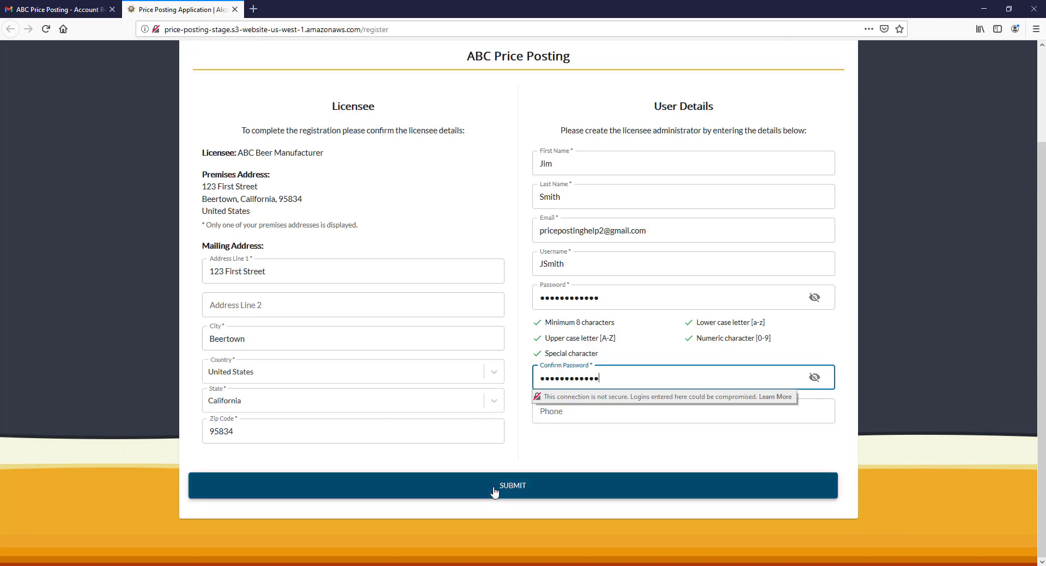
pyautogui.click(512, 485)
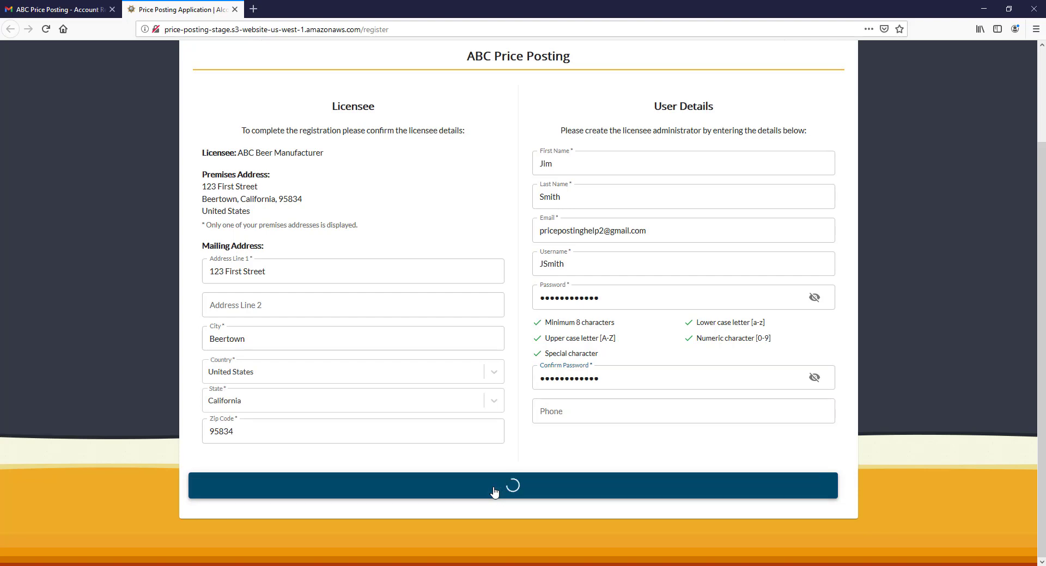
pyautogui.click(517, 485)
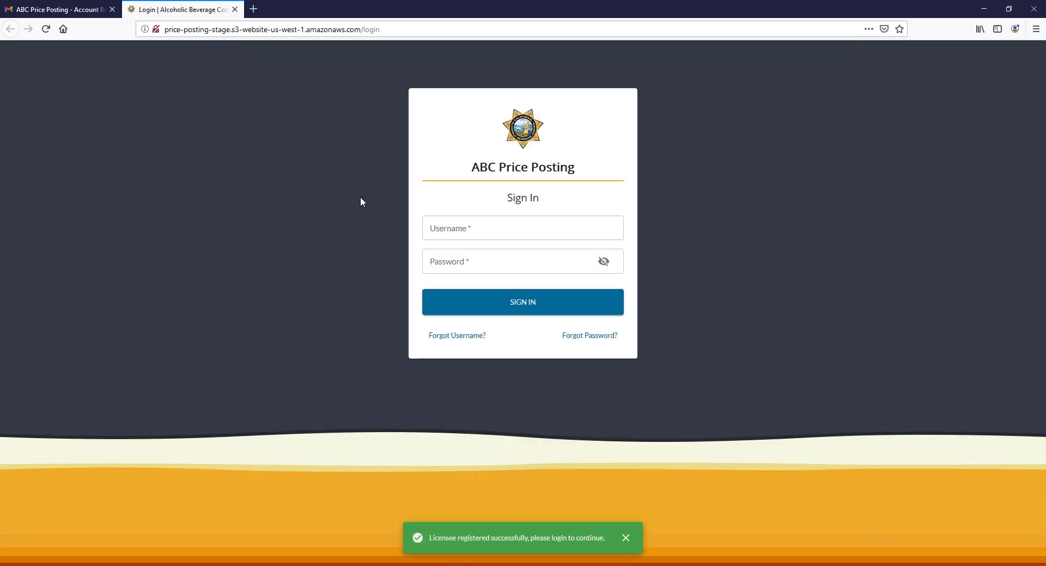
# Step: Sign in with username JSmith and the new password to reach the home page as Jim
pyautogui.click(521, 228)
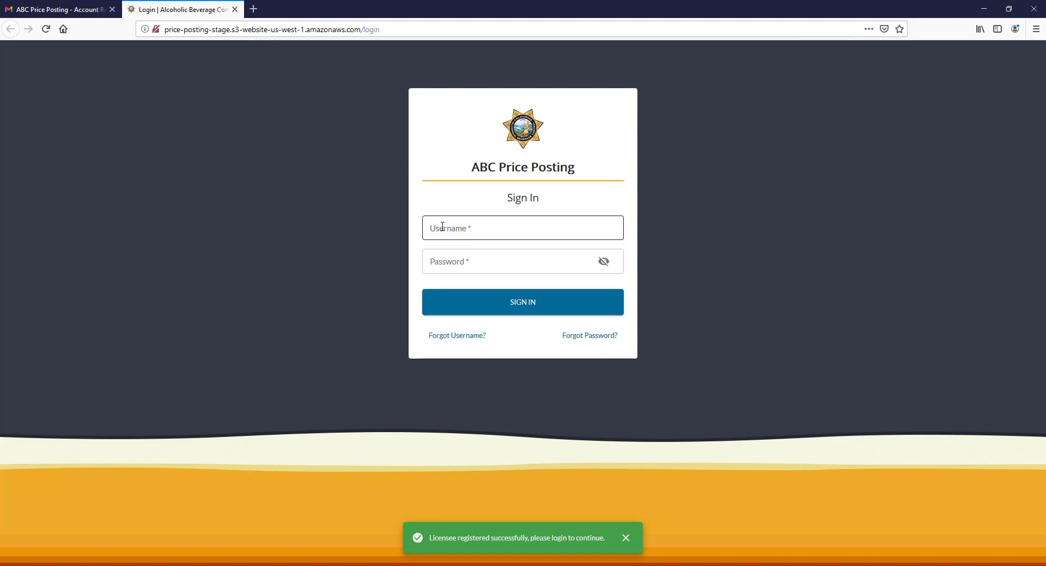
pyautogui.click(522, 228)
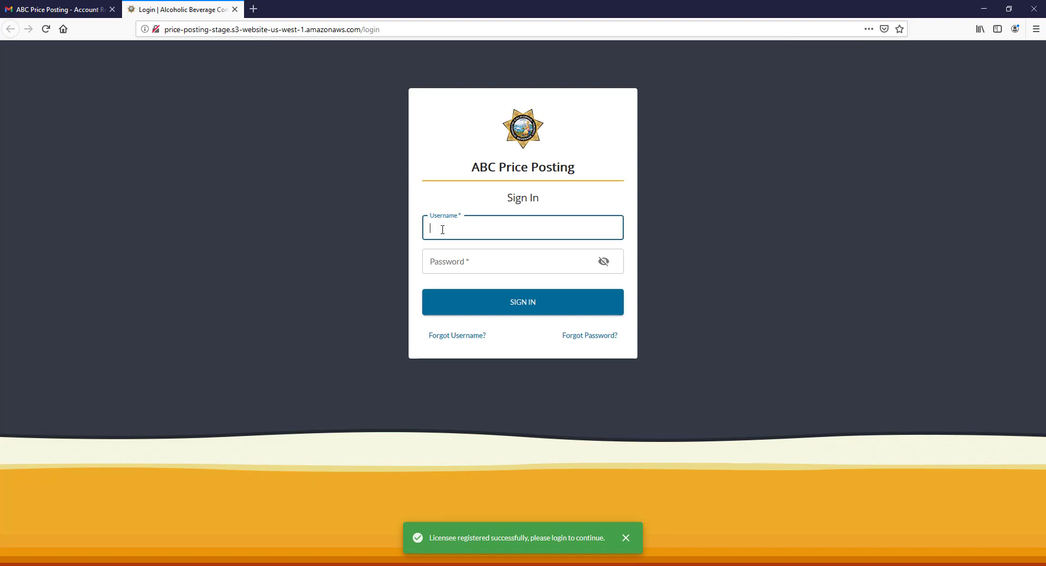
pyautogui.write('JSmith')
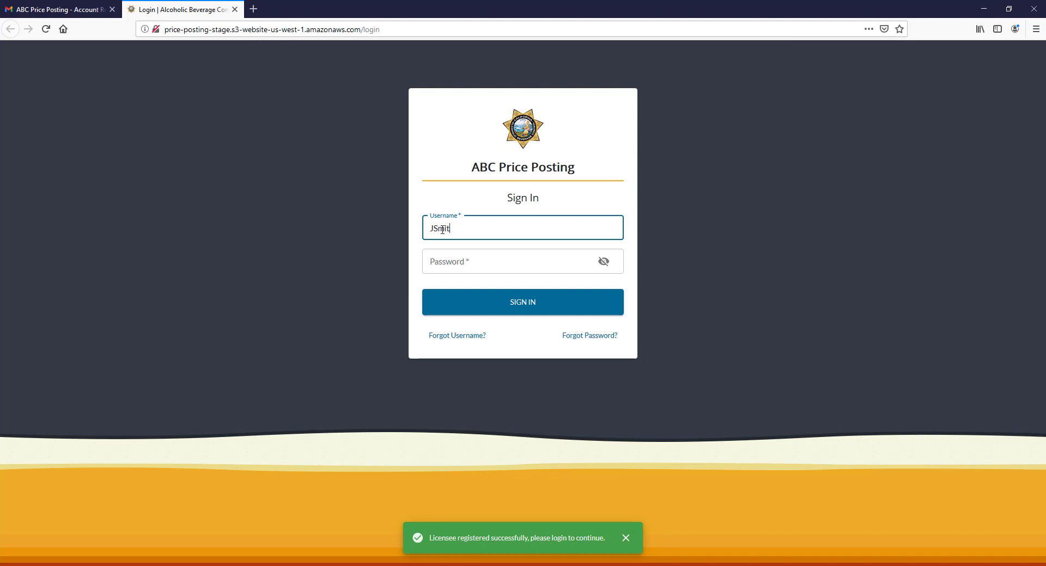
pyautogui.click(521, 260)
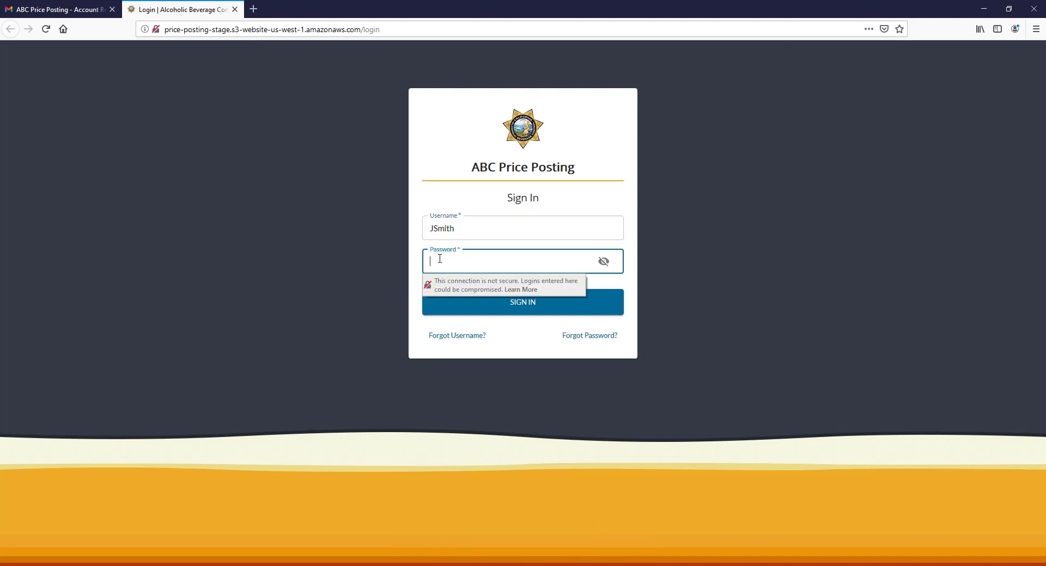
pyautogui.write('••••')
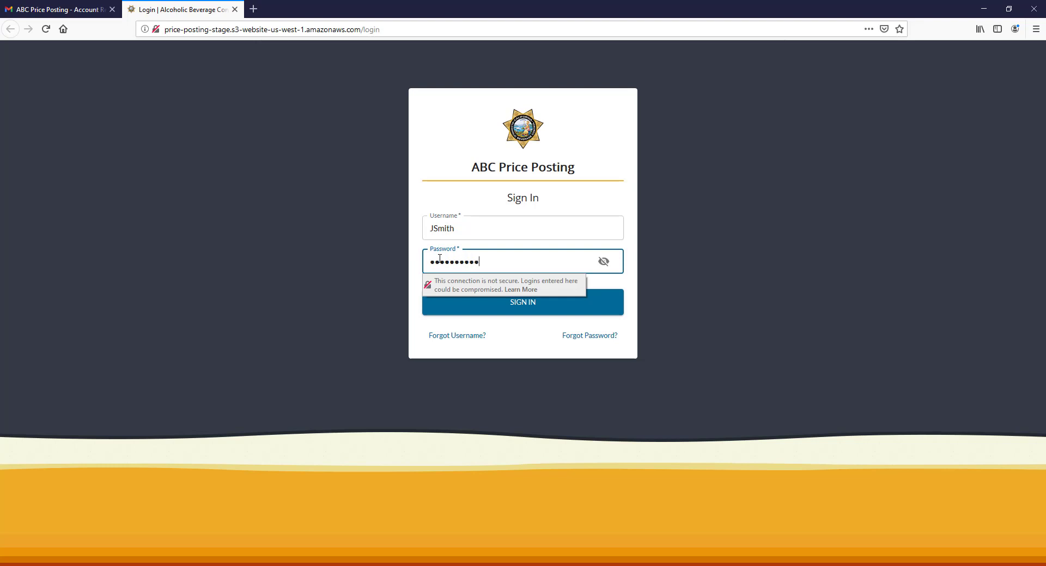
pyautogui.write('•')
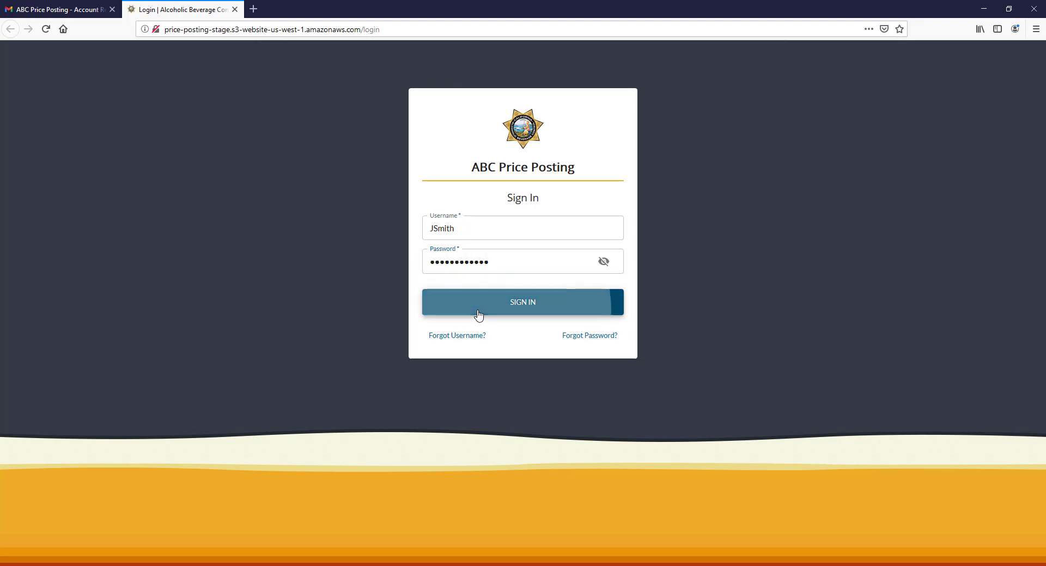
pyautogui.click(521, 301)
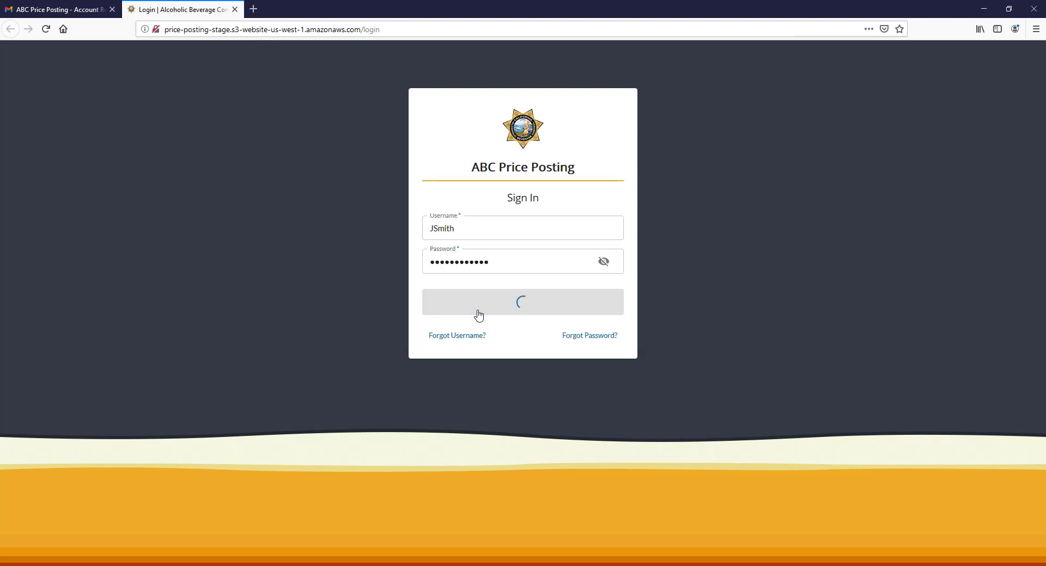
pyautogui.click(522, 302)
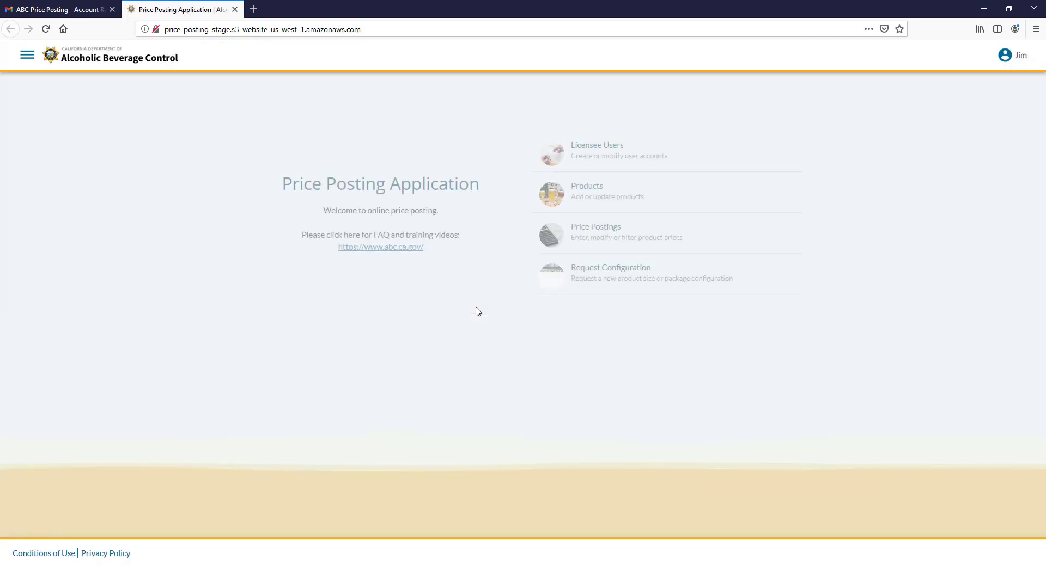